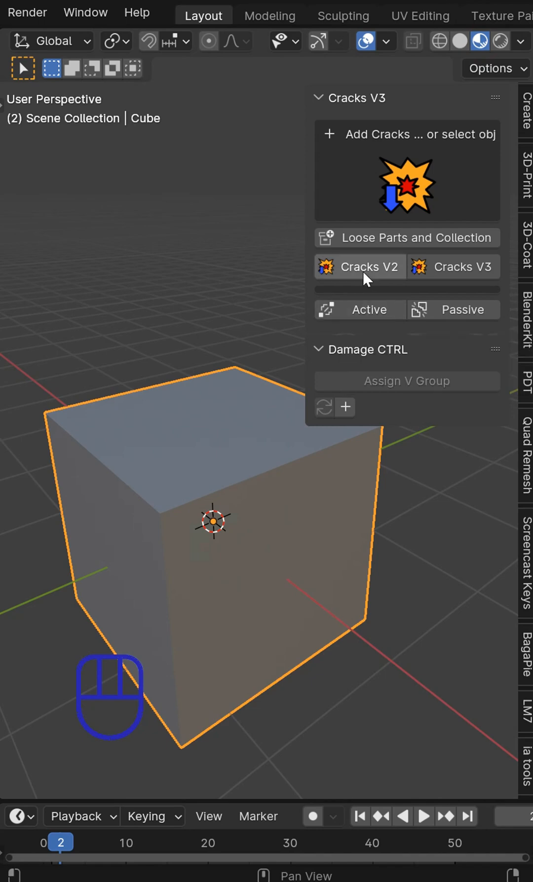
Add a Cracks V2 Voronoi crack preview to the selected cube
{"action": "left_click", "coordinate": [359, 267]}
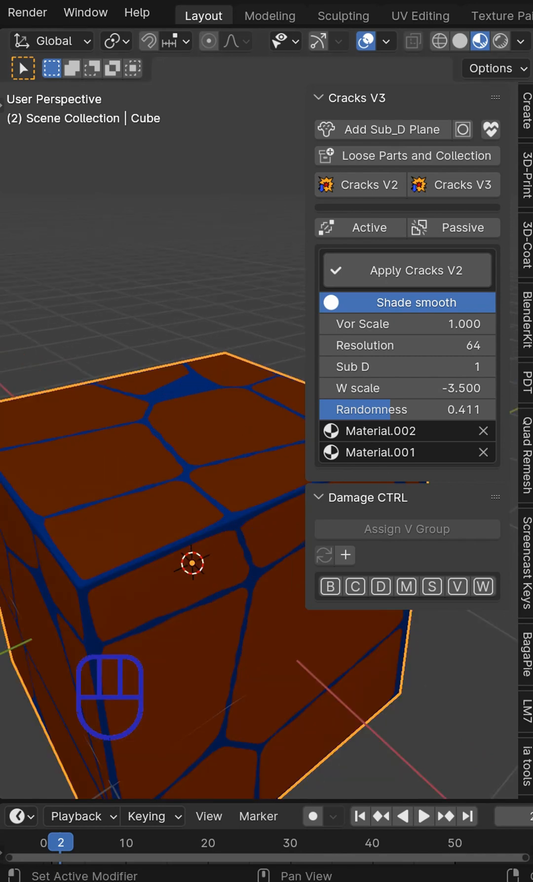
Replace the Cracks V2 modifier with a Cracks V3 crack setup on the cube
{"action": "left_click", "coordinate": [453, 267]}
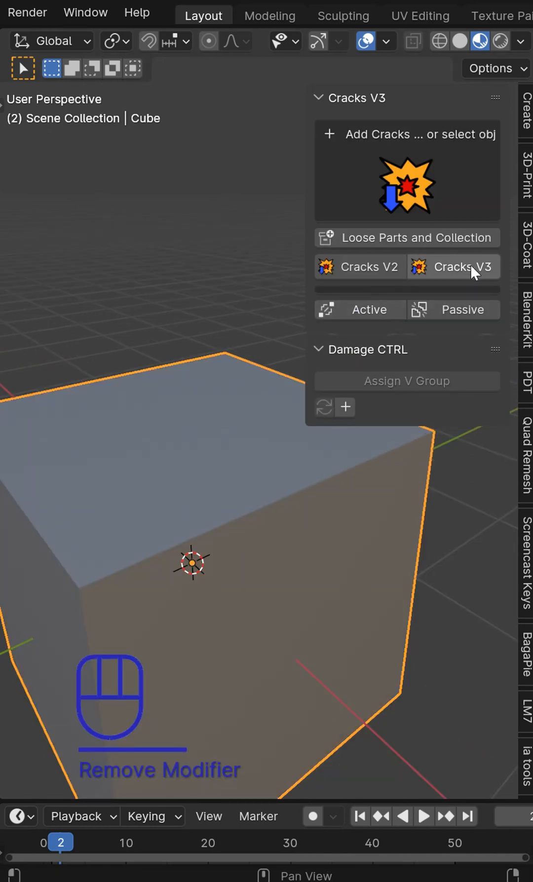
{"action": "left_click", "coordinate": [453, 266]}
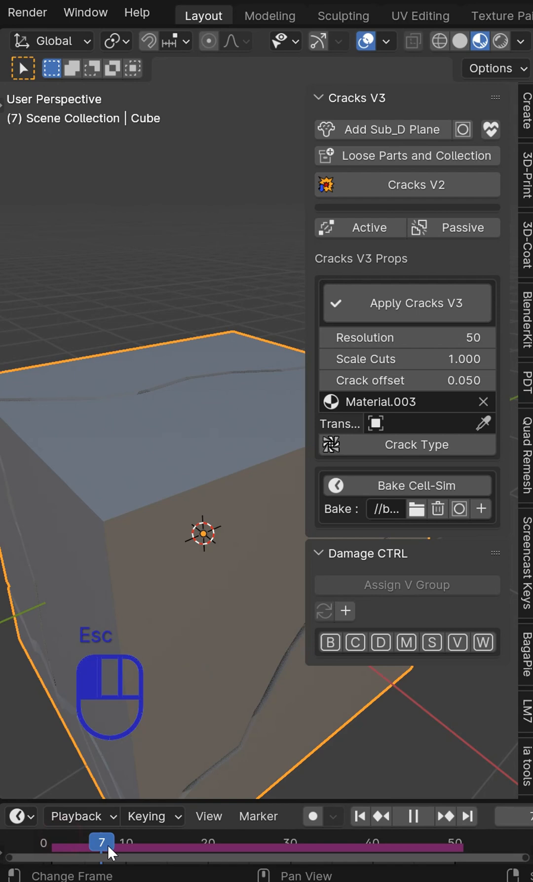
Scrub the timeline until the Cracks V3 crack splits the front face and top
{"action": "left_click_drag", "start_coordinate": [102, 842], "coordinate": [93, 843]}
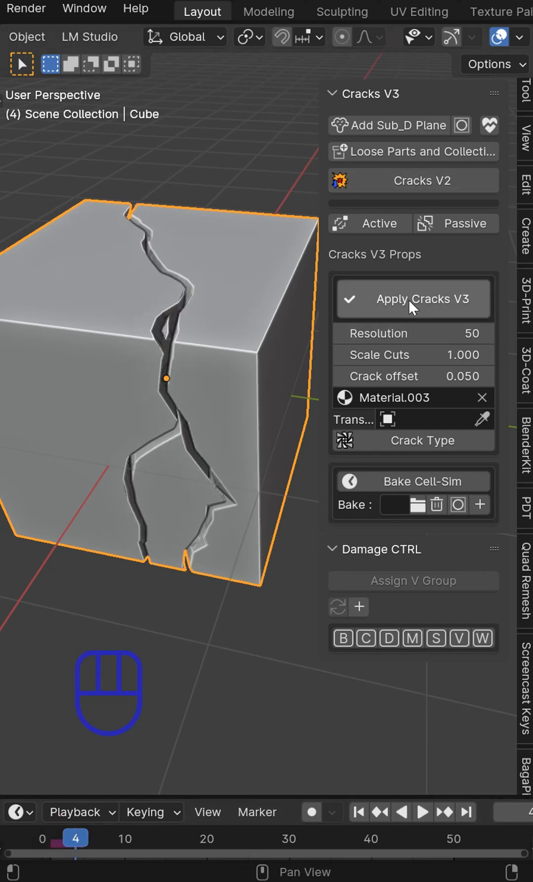
Apply Cracks V3, separate the cube into loose parts, and move one piece apart
{"action": "left_click", "coordinate": [412, 299]}
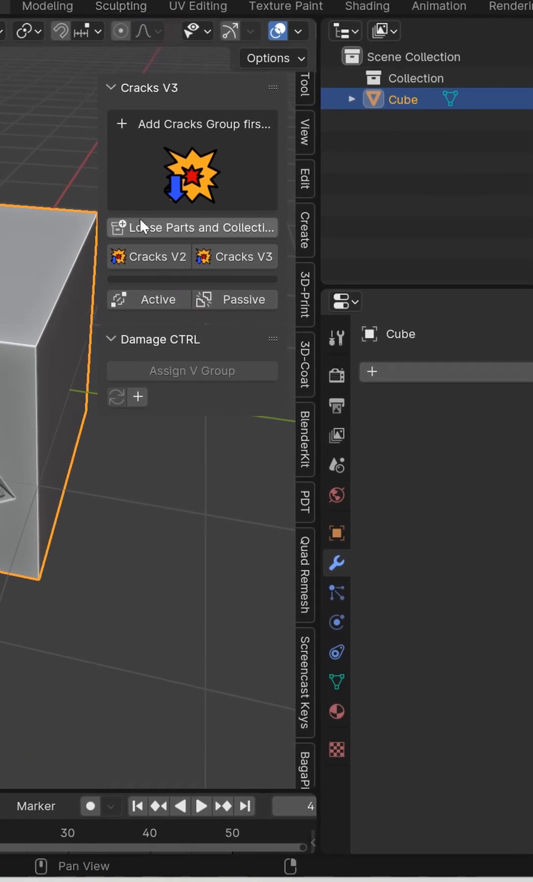
{"action": "left_click", "coordinate": [191, 227]}
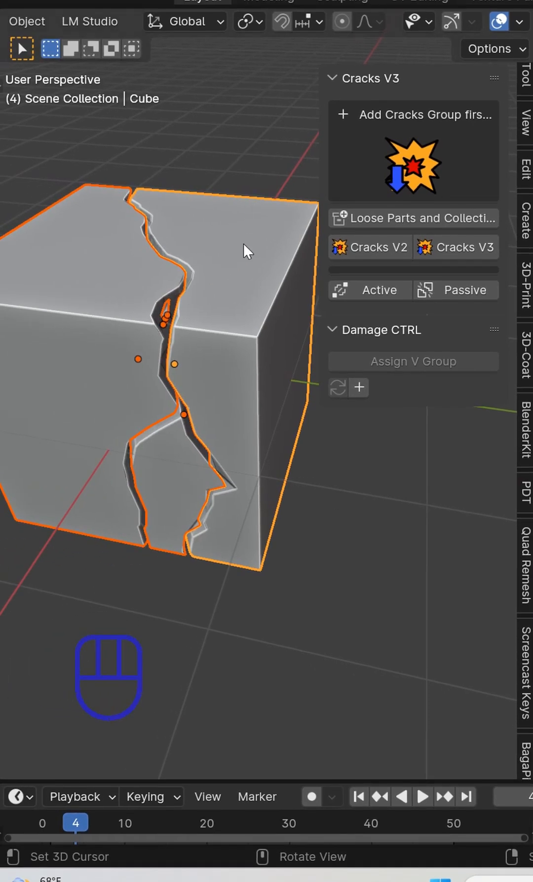
{"action": "key", "text": "g"}
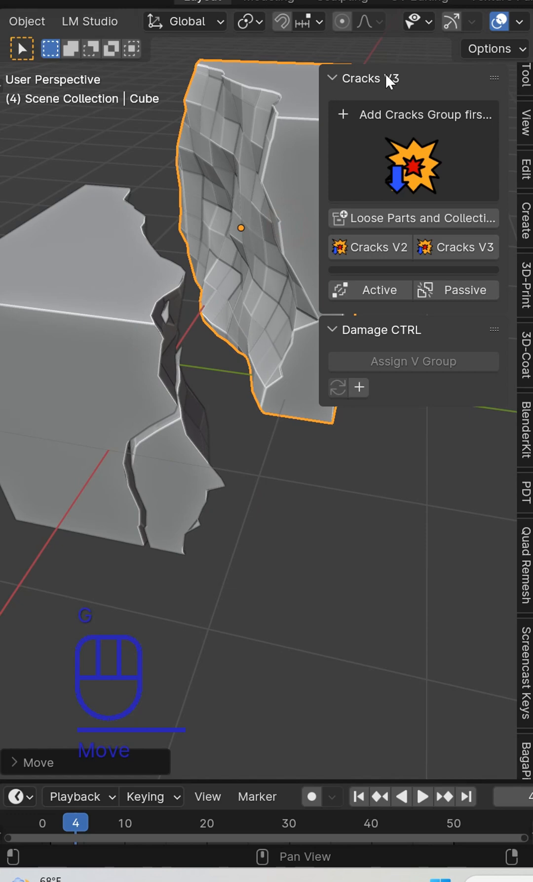